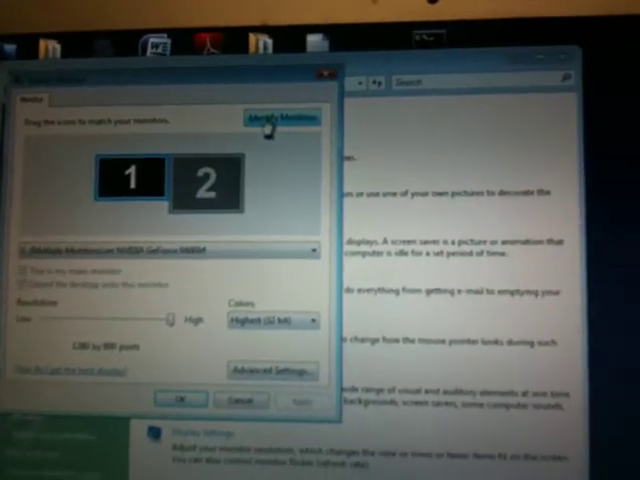
Show the monitor list with monitor 1 and the second generic NVIDIA monitor.
{"action": "left_click", "coordinate": [312, 250]}
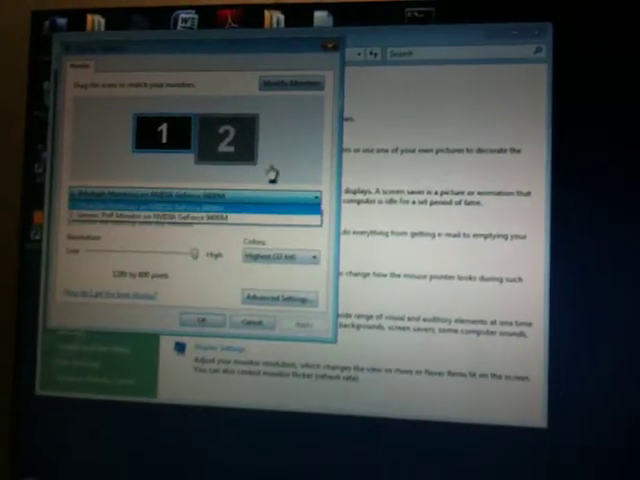